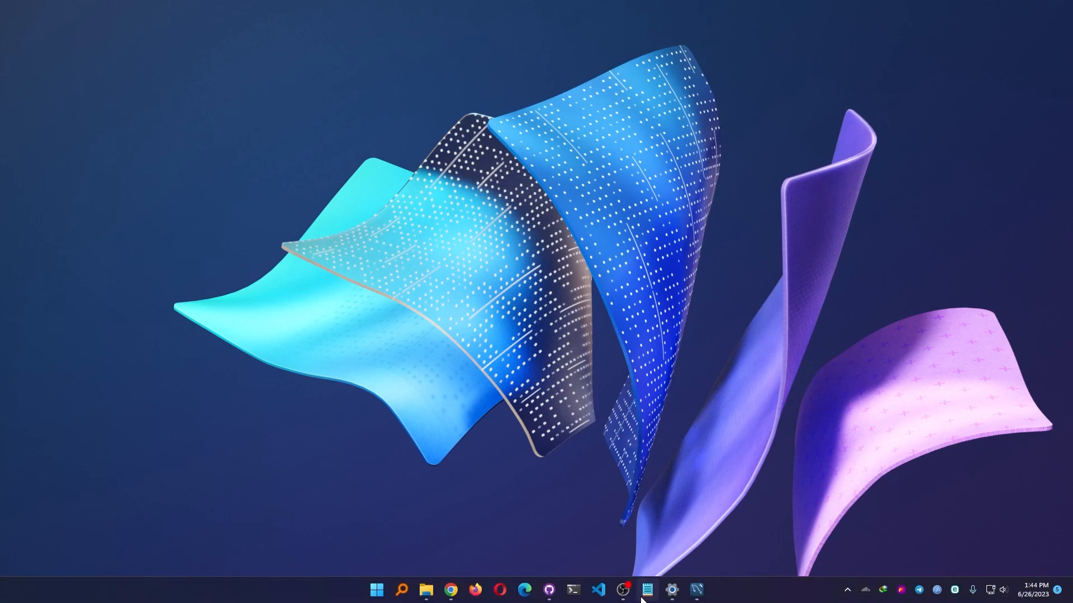
# Launch MySQL Workbench and open the Local instance MySQL80 connection.
pyautogui.click(696, 590)
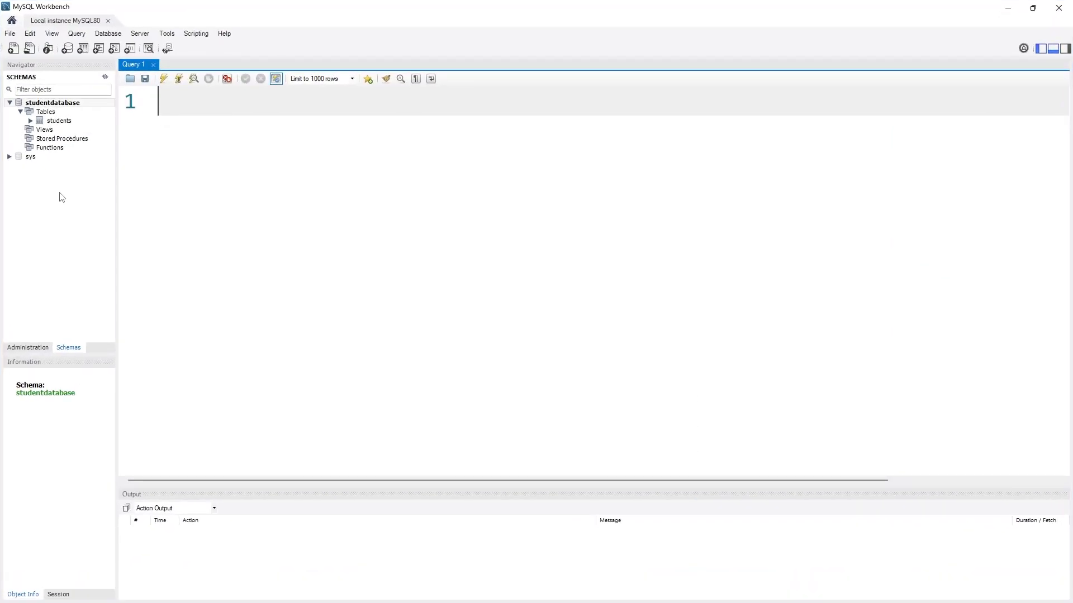
pyautogui.moveTo(59, 120)
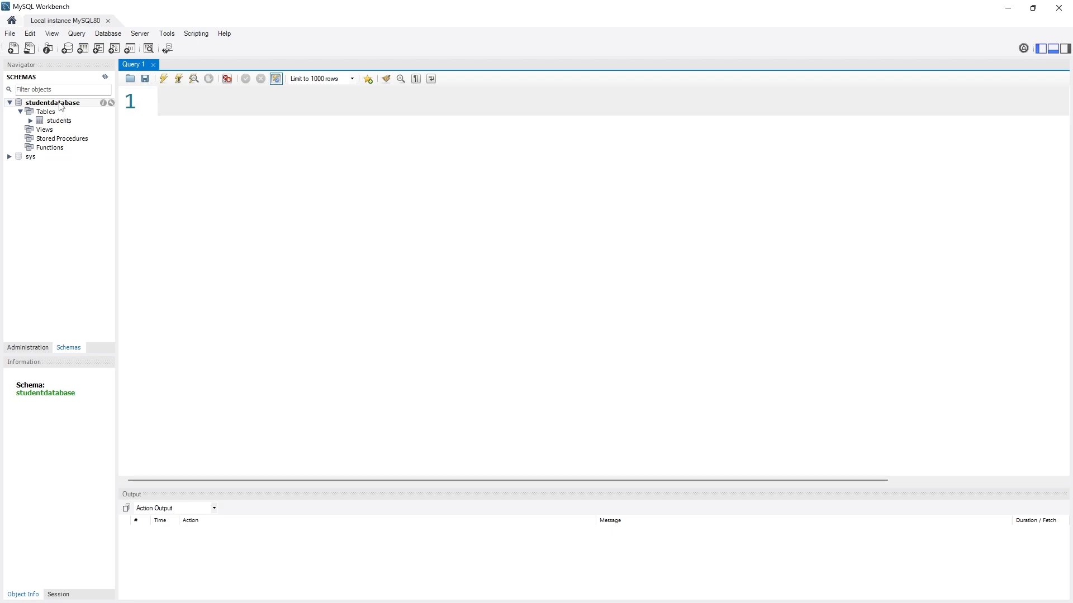
pyautogui.moveTo(67, 124)
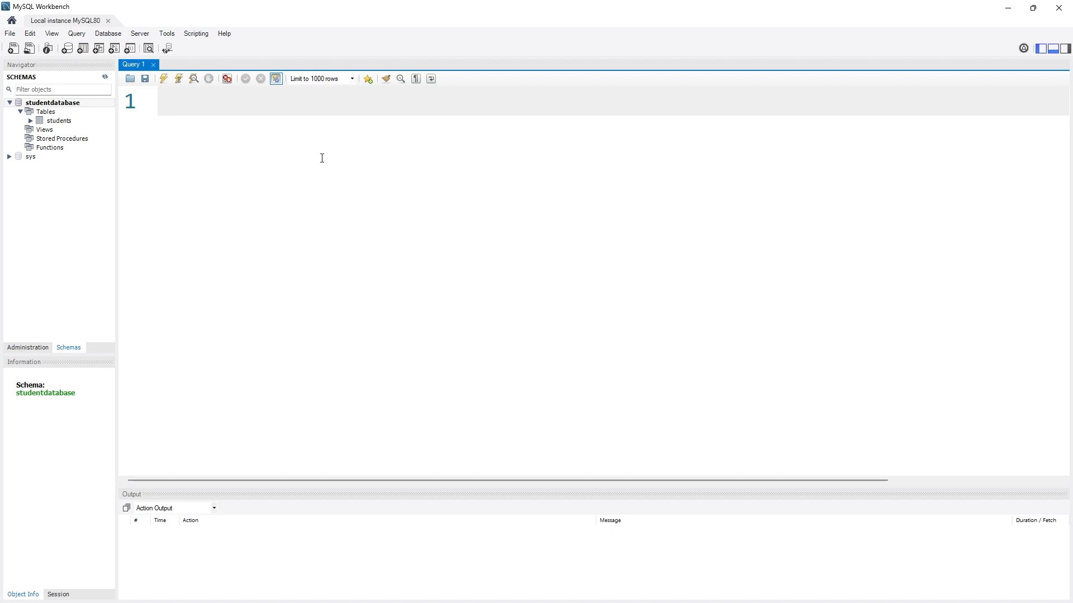
# Write the statement ALTER TABLE students TO people; in the Query 1 editor.
pyautogui.write('ALTER')
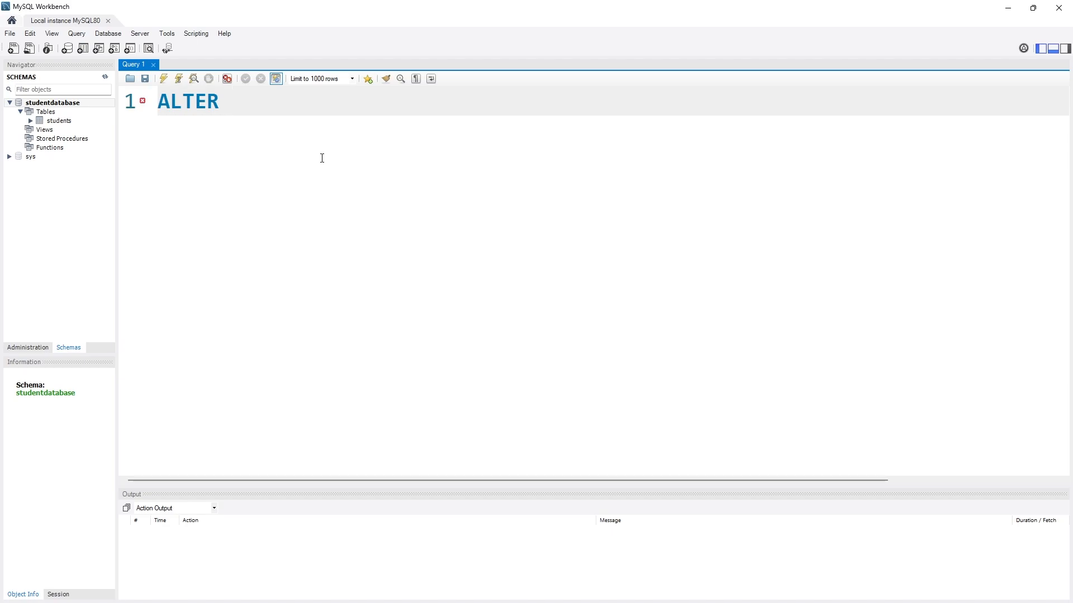
pyautogui.write('TABLE')
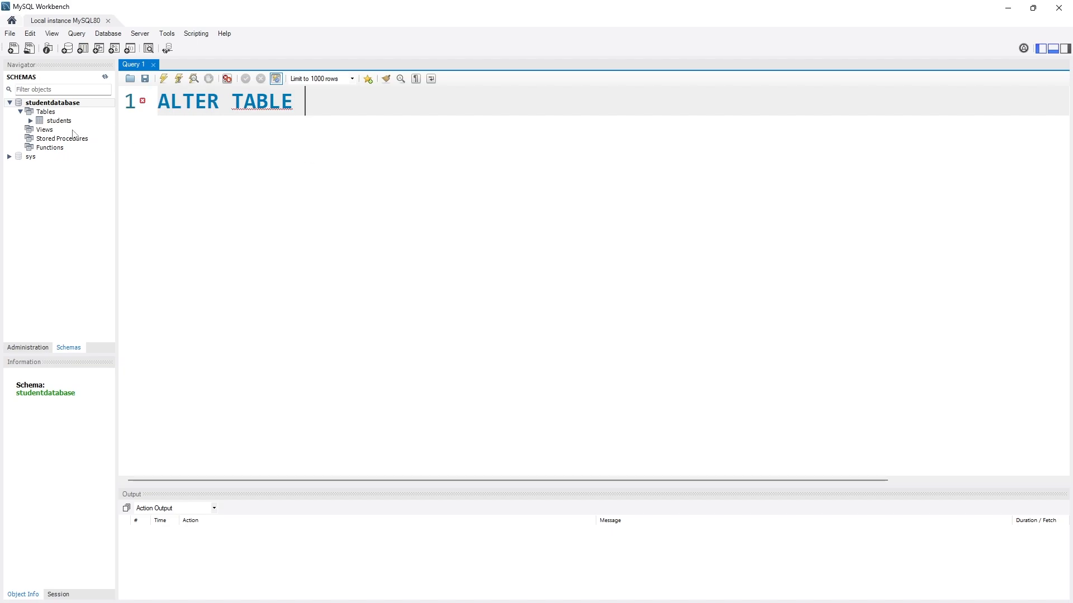
pyautogui.write('students')
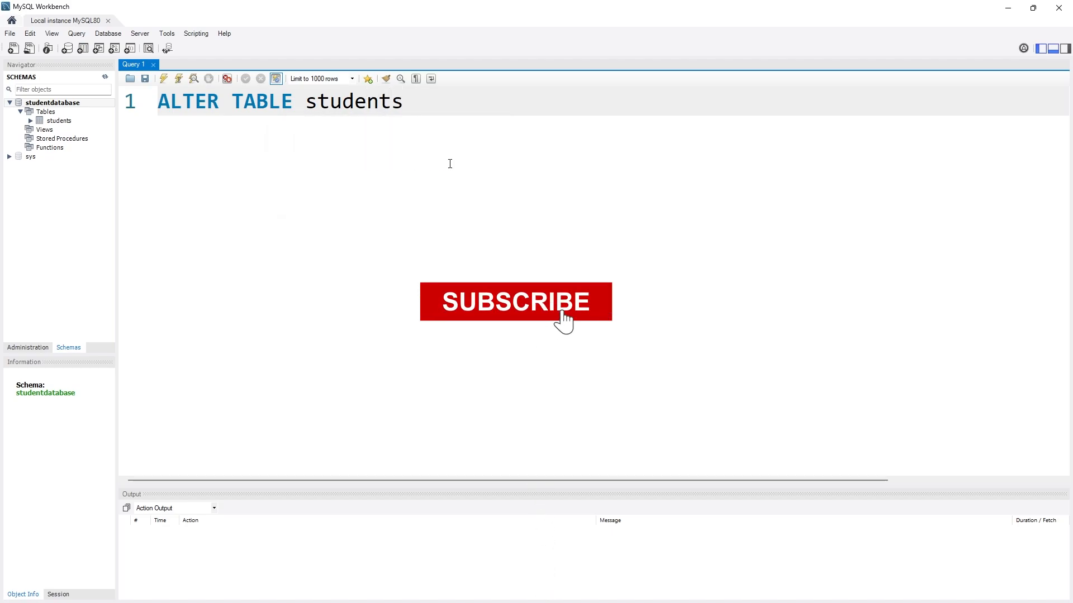
pyautogui.click(515, 302)
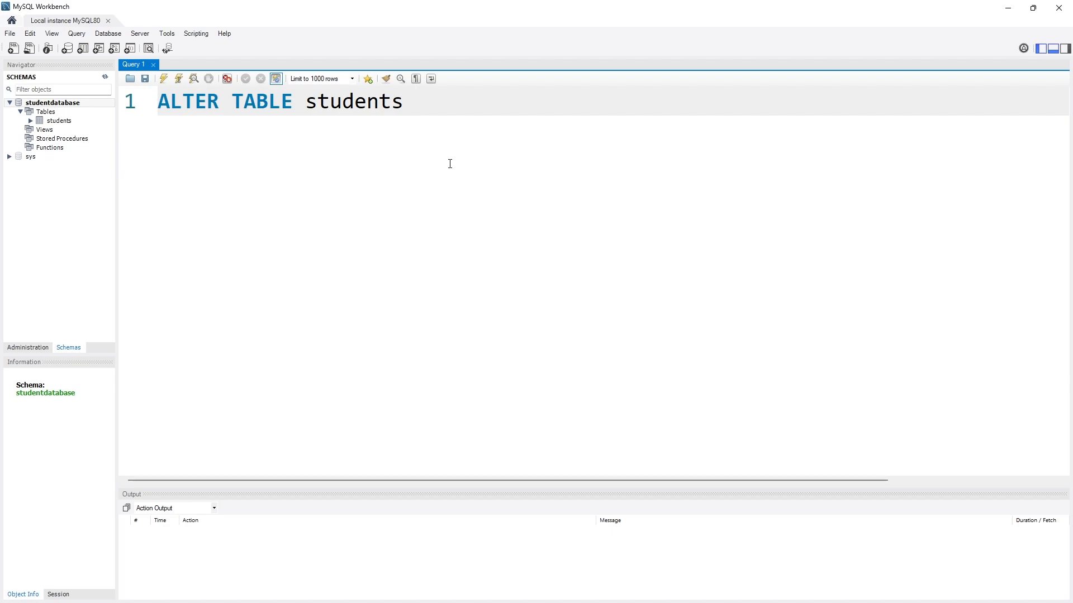
pyautogui.write('TO')
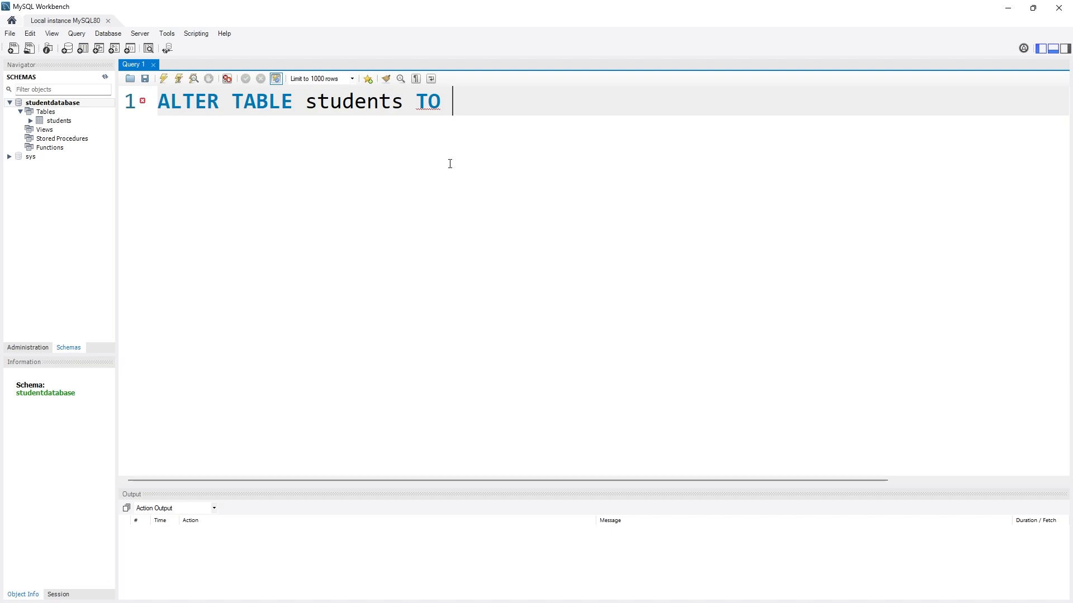
pyautogui.moveTo(683, 130)
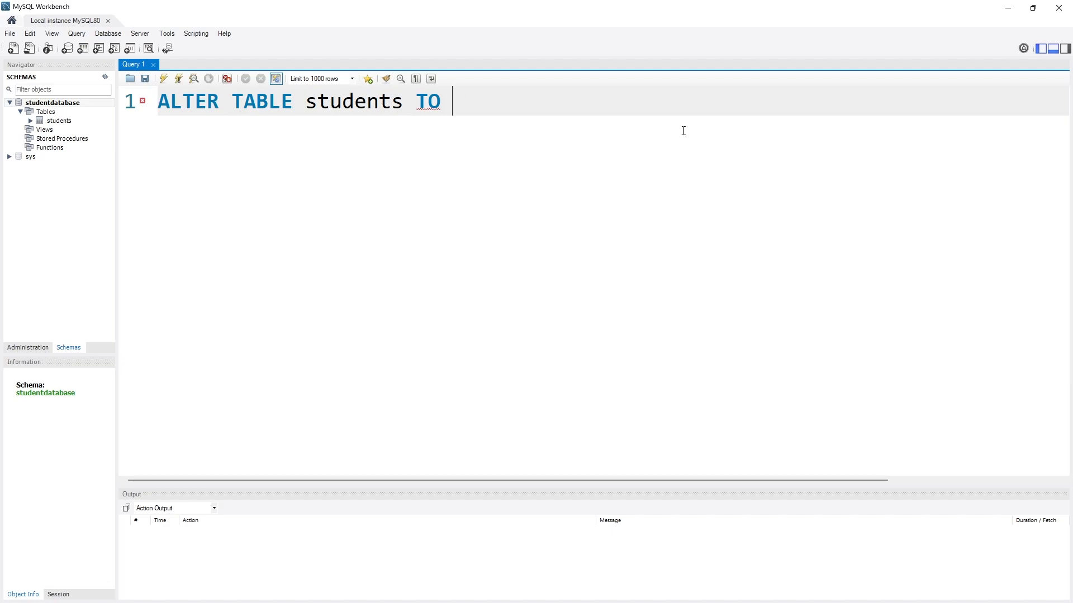
pyautogui.write('people;')
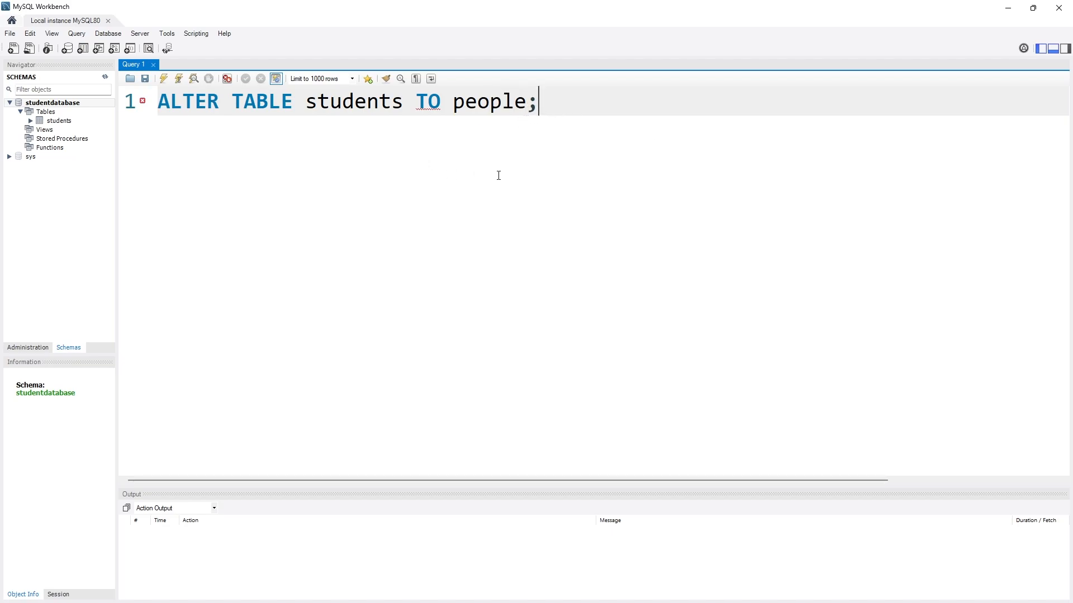
# Execute the statement, get syntax error 1064, and position the cursor before TO.
pyautogui.click(209, 78)
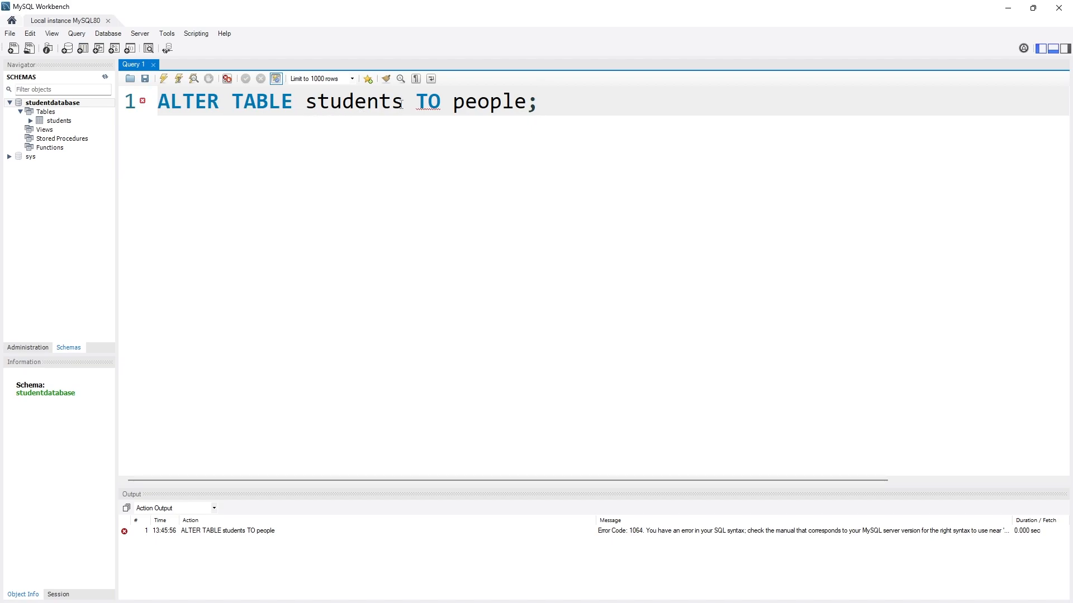
pyautogui.moveTo(159, 102); pyautogui.dragTo(403, 101)
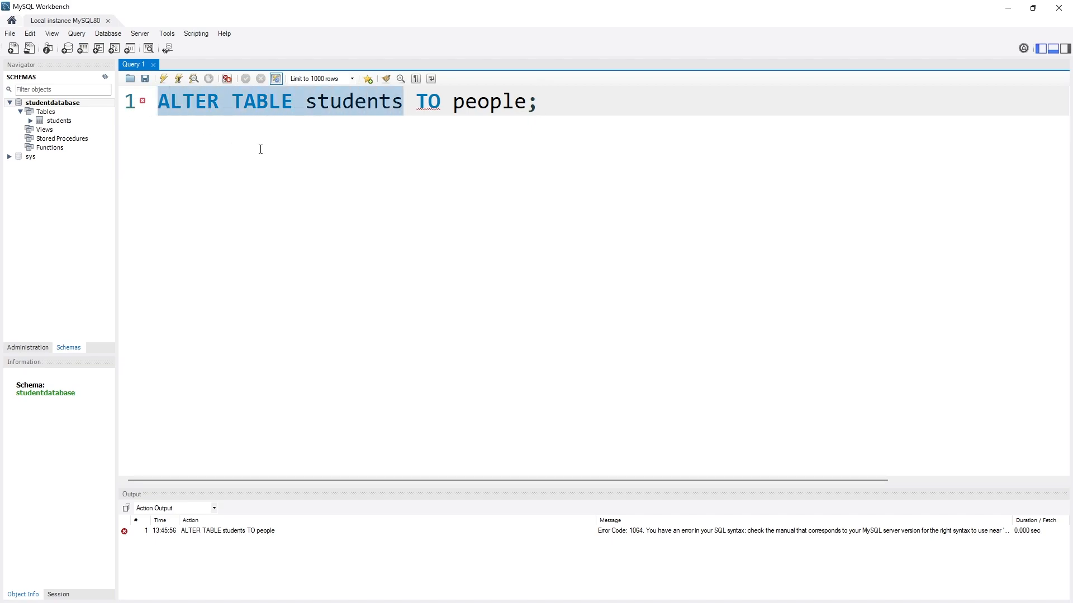
pyautogui.click(539, 102)
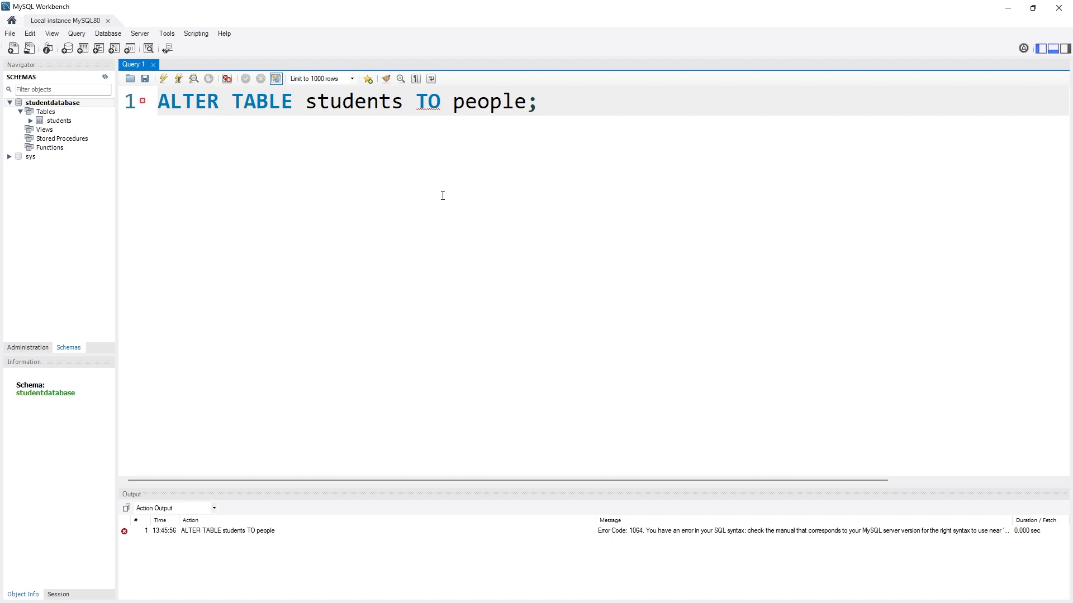
# Insert RENAME and run ALTER TABLE students RENAME TO people successfully.
pyautogui.write('RENAME')
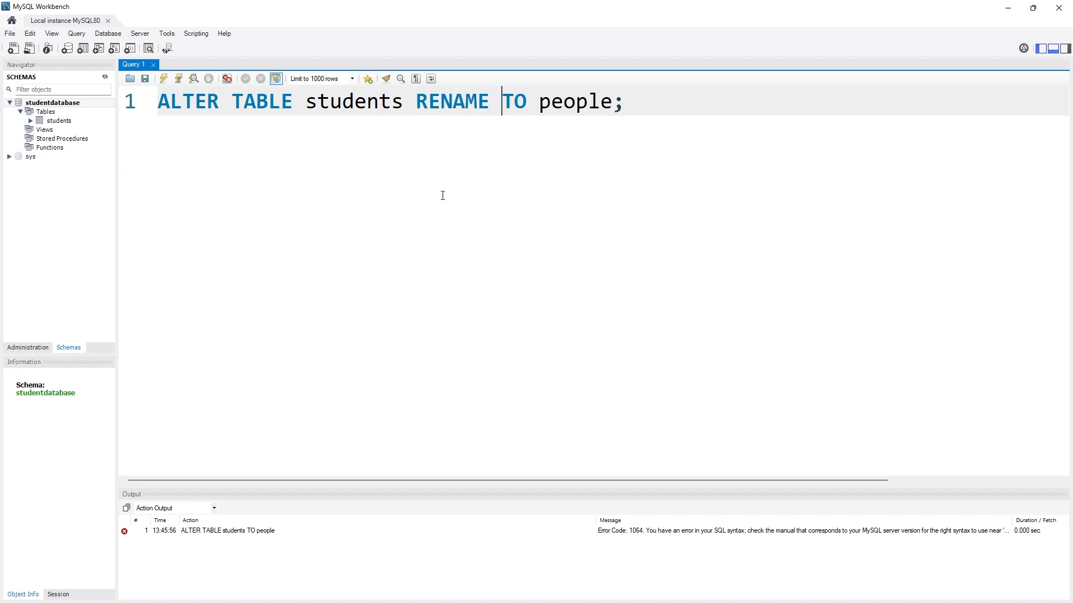
pyautogui.doubleClick(577, 102)
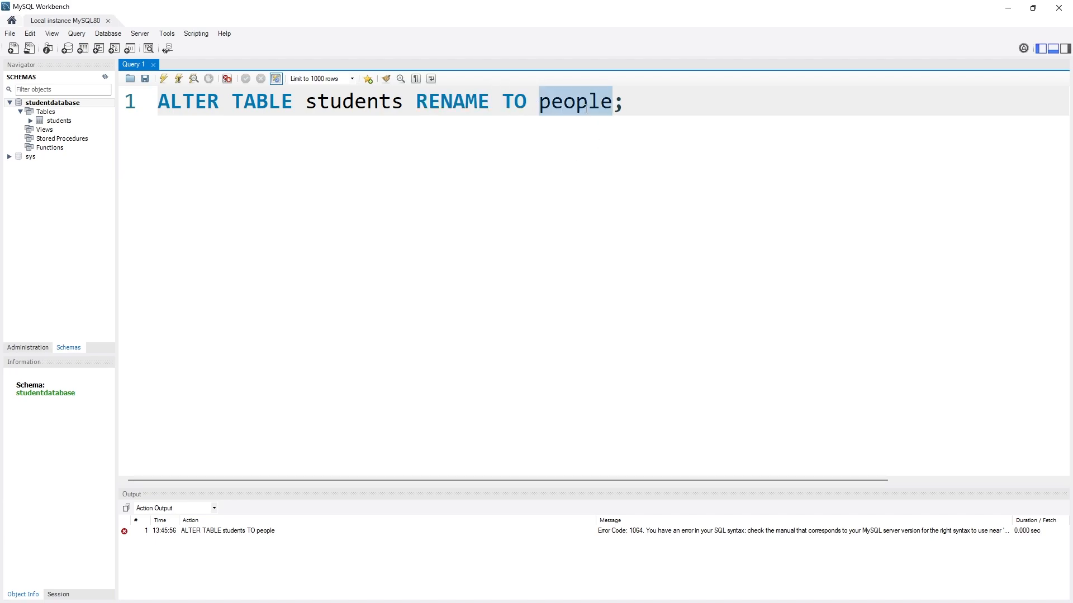
pyautogui.doubleClick(353, 102)
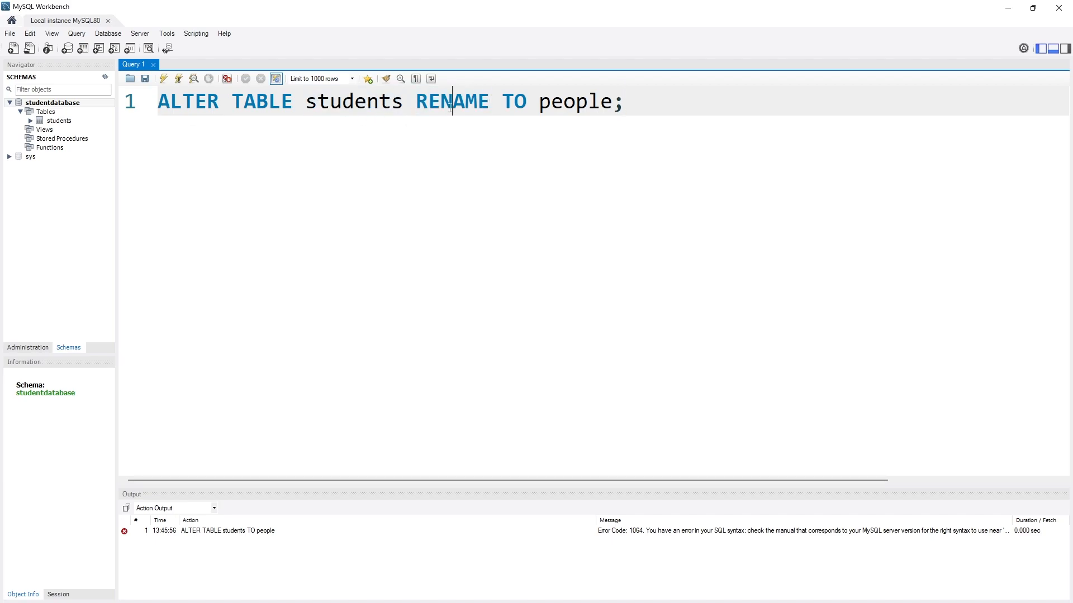
pyautogui.doubleClick(353, 102)
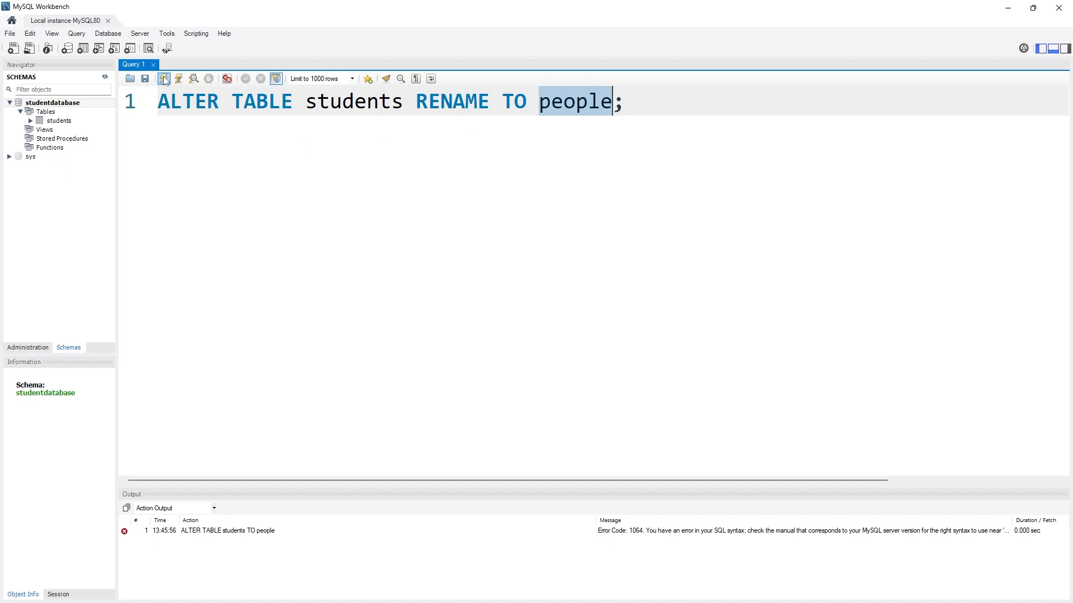
pyautogui.click(163, 78)
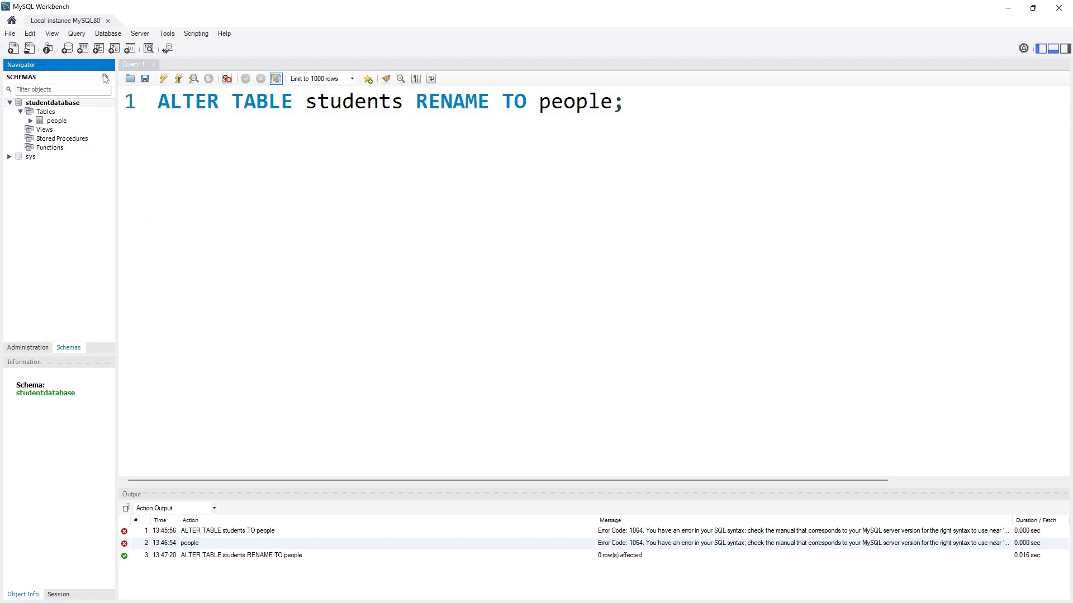
pyautogui.moveTo(56, 120)
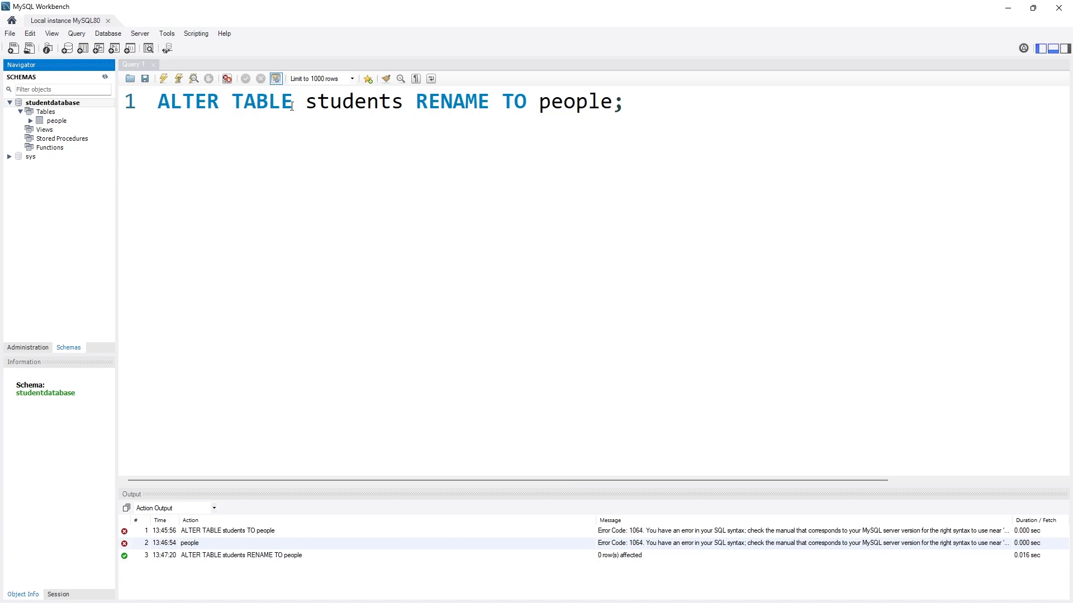
# Edit the statement to ALTER TABLE people RENAME TO student and run it successfully.
pyautogui.doubleClick(353, 102)
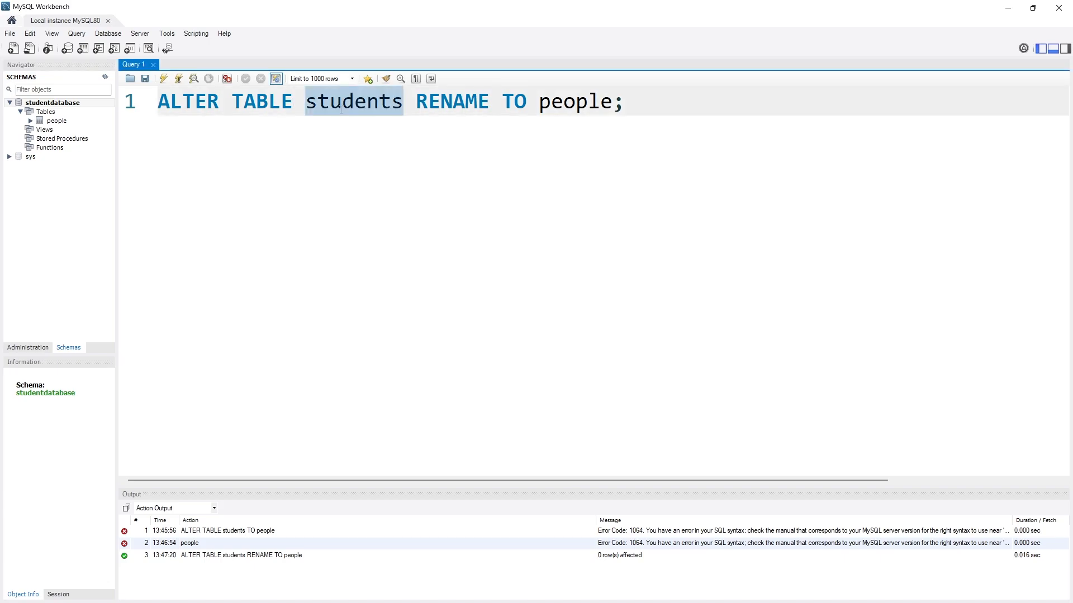
pyautogui.write('people')
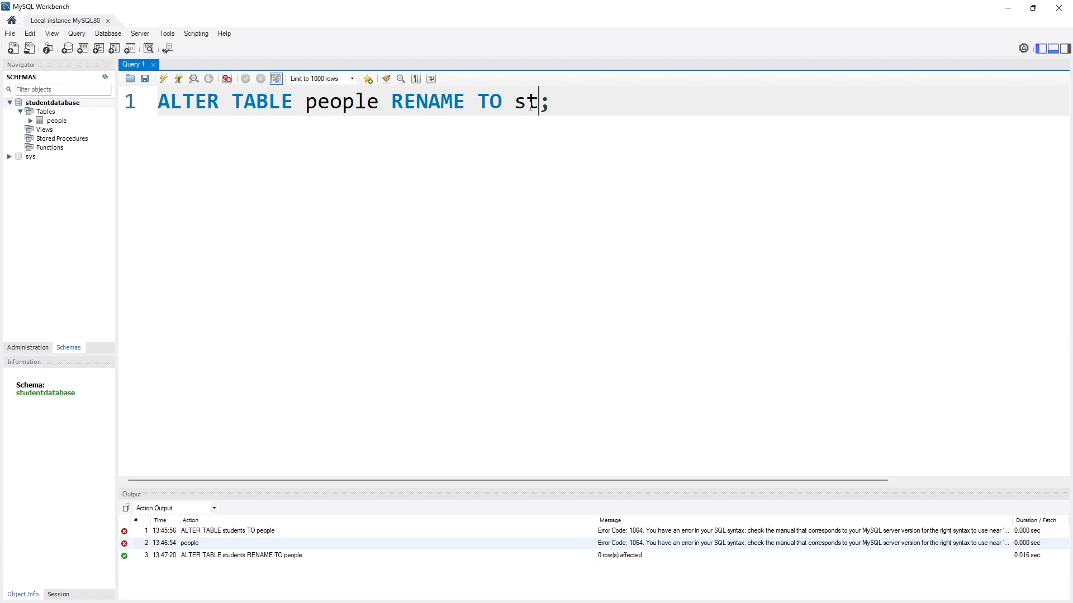
pyautogui.write('udent')
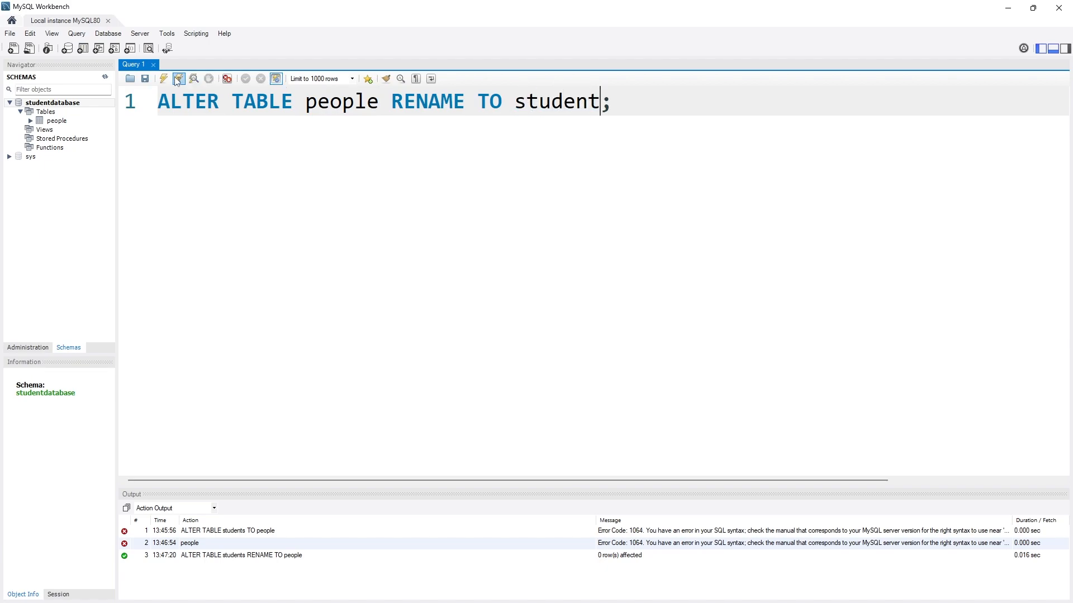
pyautogui.click(177, 78)
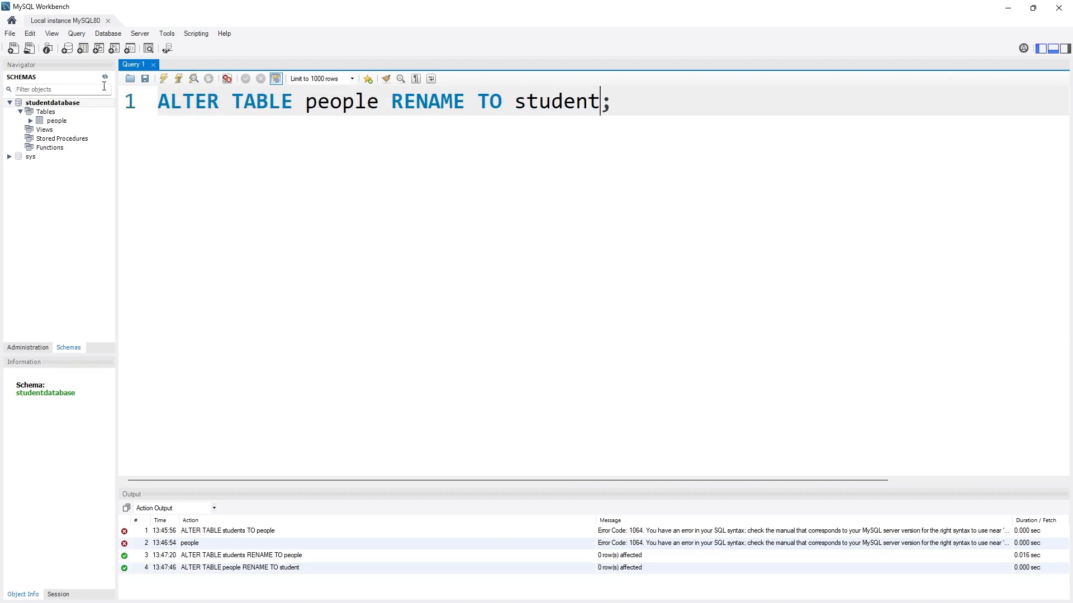
pyautogui.moveTo(58, 121)
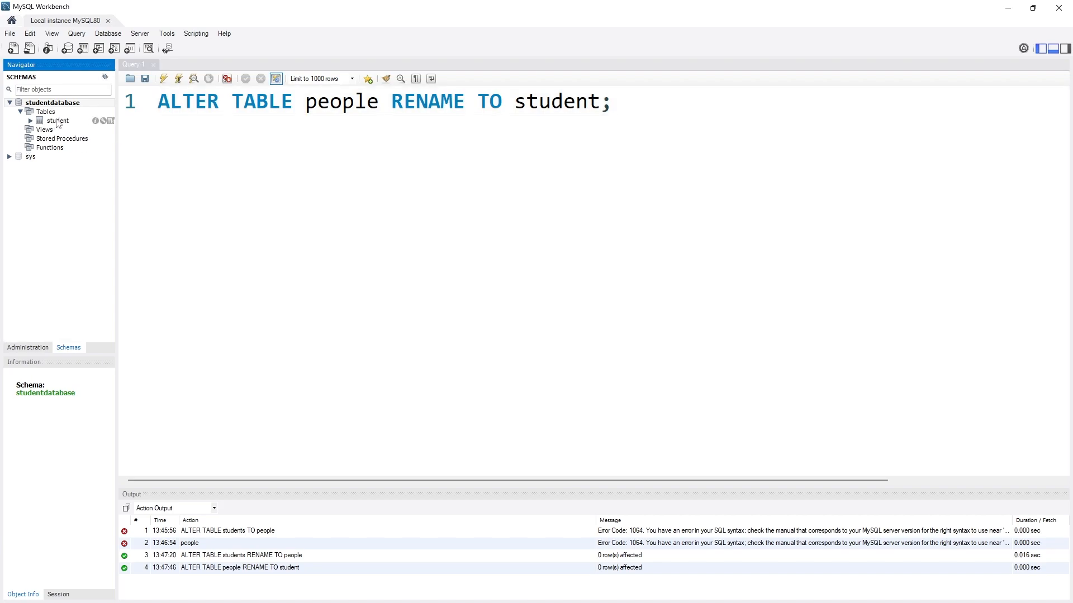
pyautogui.moveTo(60, 133)
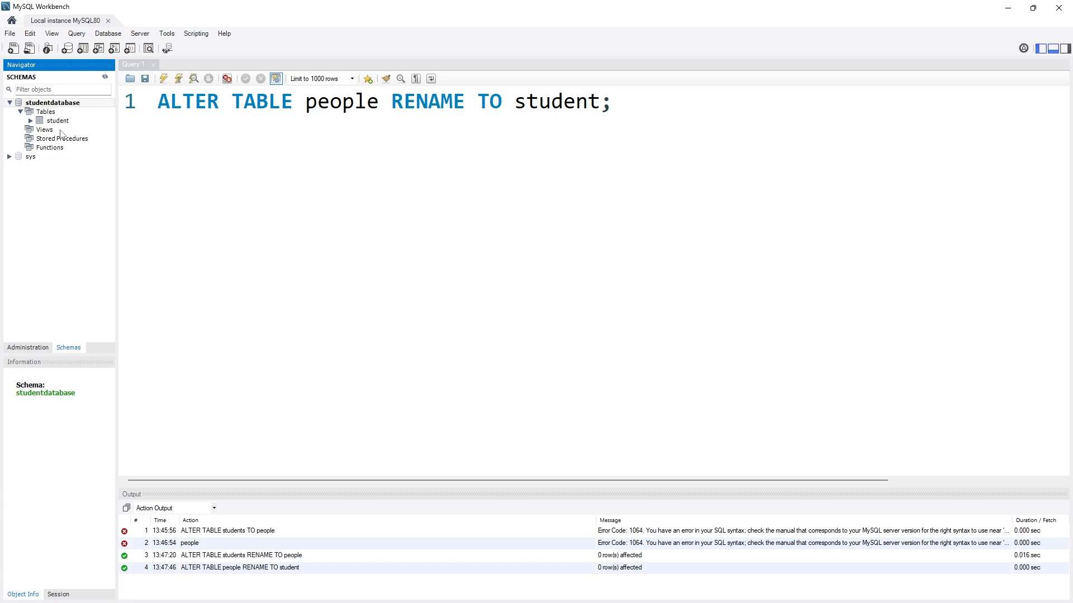
pyautogui.moveTo(332, 171)
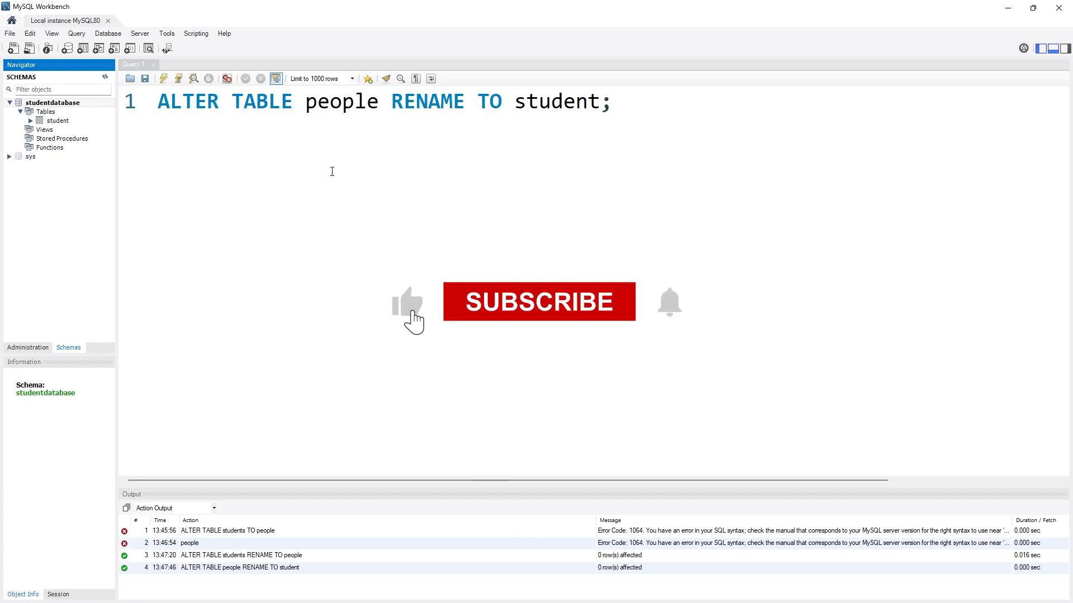
pyautogui.click(539, 302)
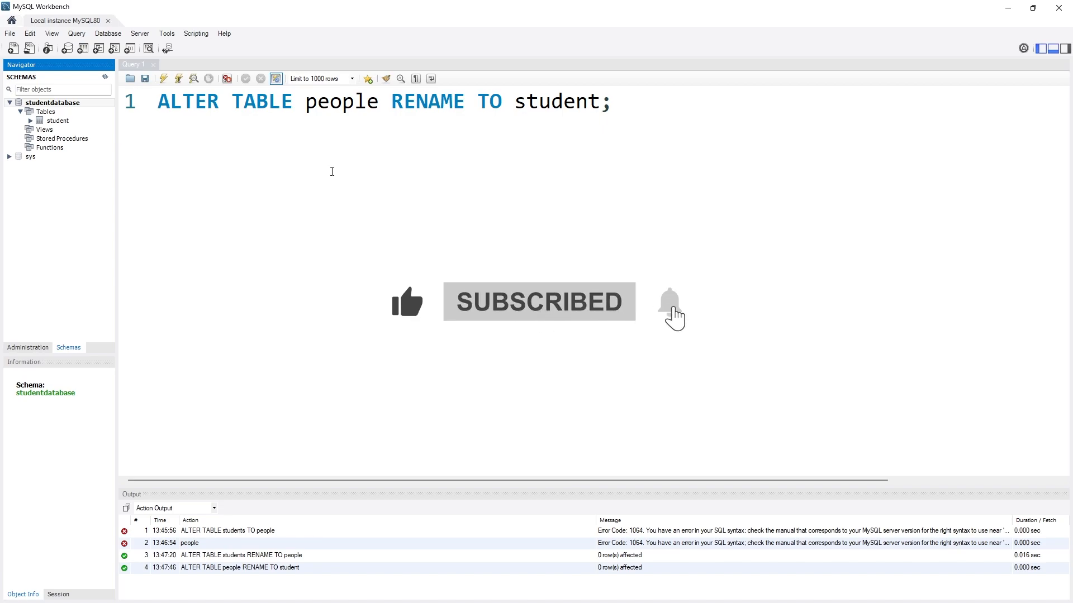